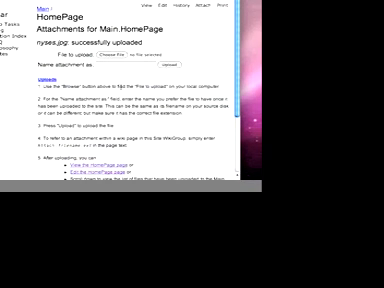
# Scroll down the HomePage to view the embedded nyses.jpg logo images
pyautogui.scroll(-3)
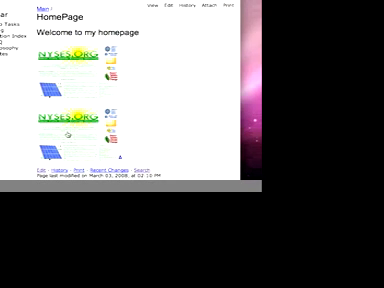
# Upload nyses-large.jpg through the HomePage's Attach form
pyautogui.click(214, 6)
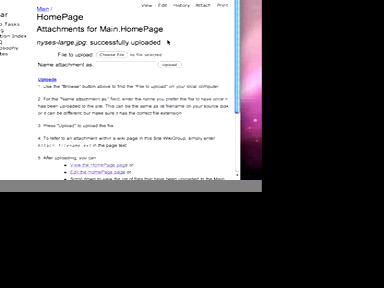
pyautogui.scroll(-3)
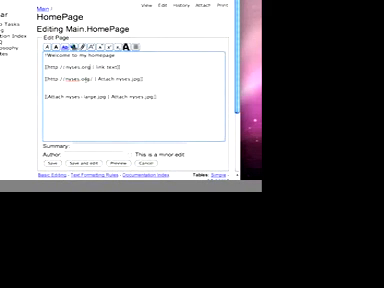
# Replace the 'link text' placeholder on the nyses.org link with NYSES
pyautogui.doubleClick(110, 67)
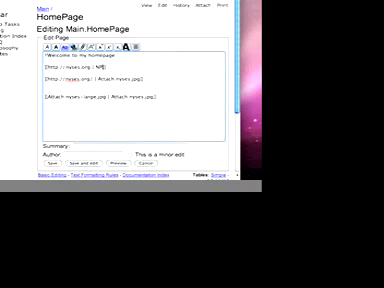
pyautogui.write('YSES')
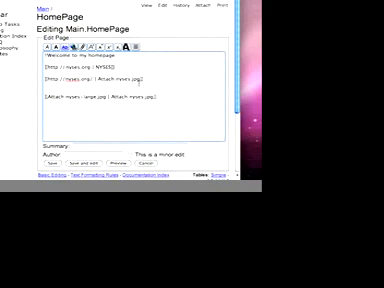